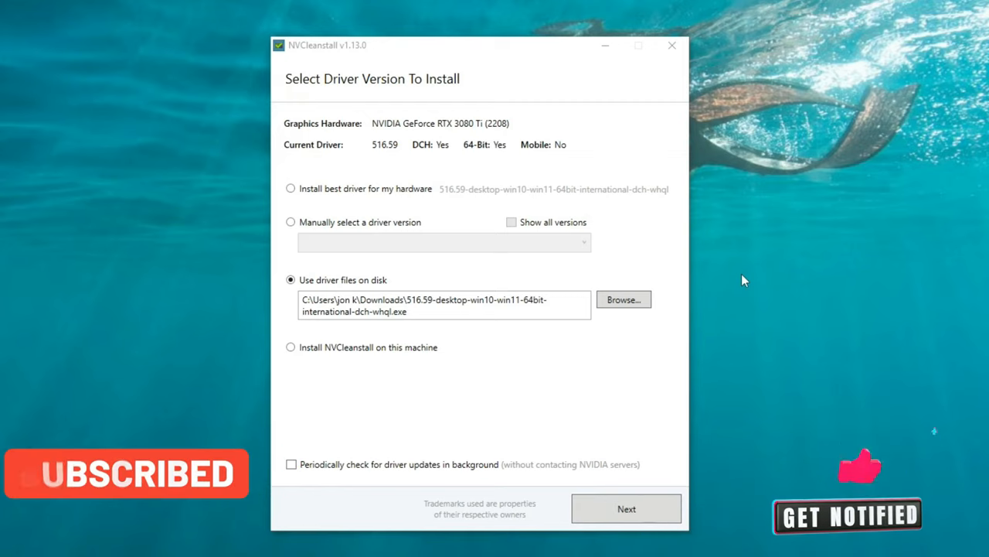
Advance to the Installation Tweaks page with Message Signaled Interrupts enabled.
click(626, 507)
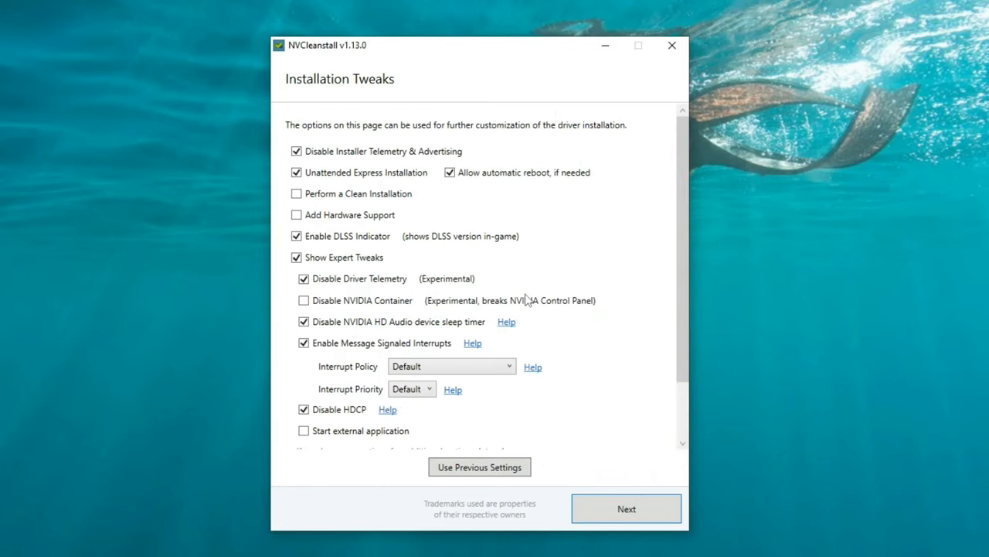
mouse_move(339, 300)
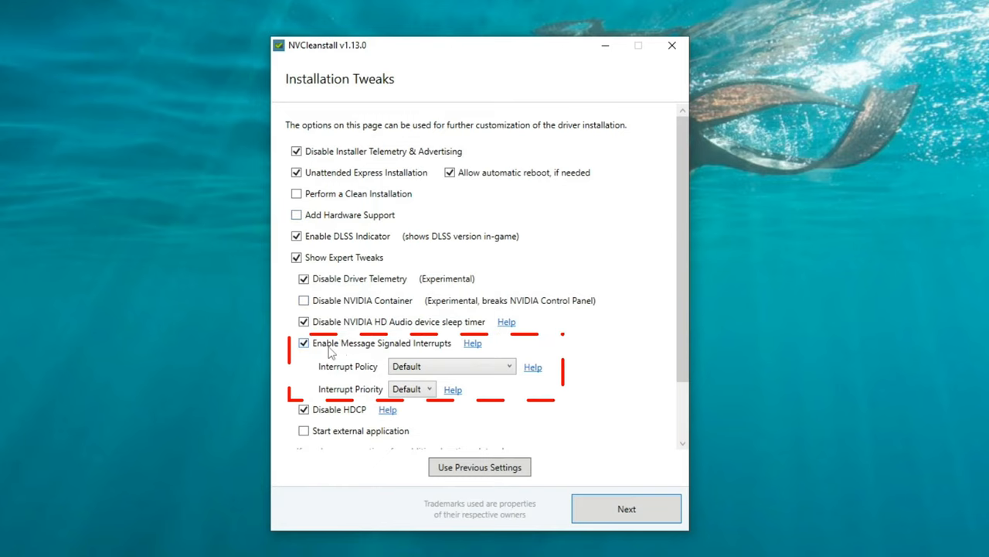
mouse_move(447, 345)
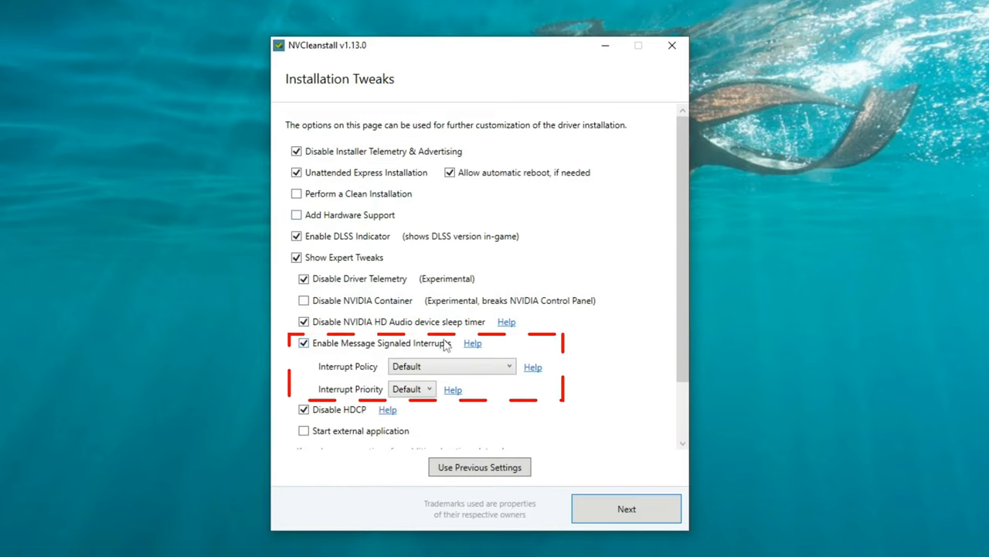
Set the Message Signaled Interrupts priority to High, leaving the interrupt policy at Default.
scroll(down, 3)
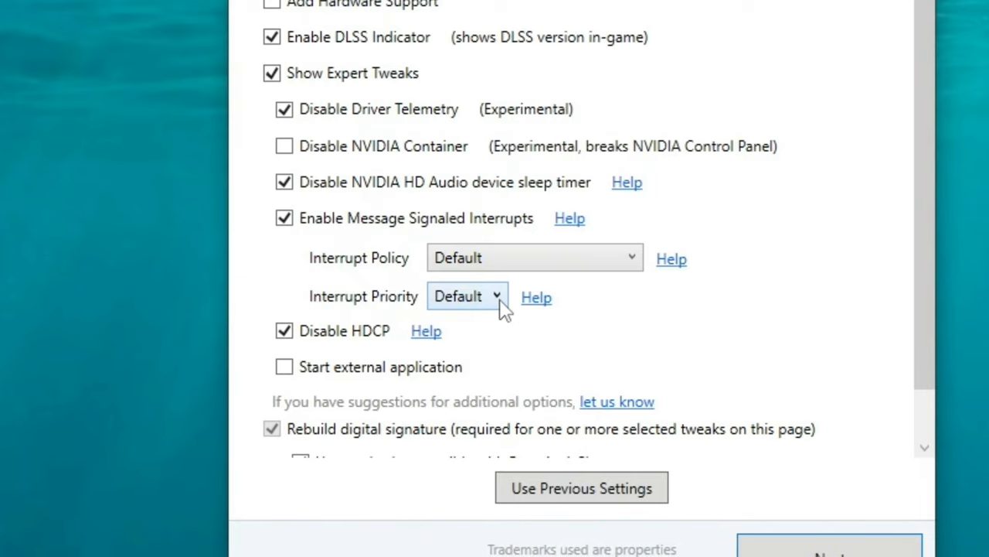
click(466, 297)
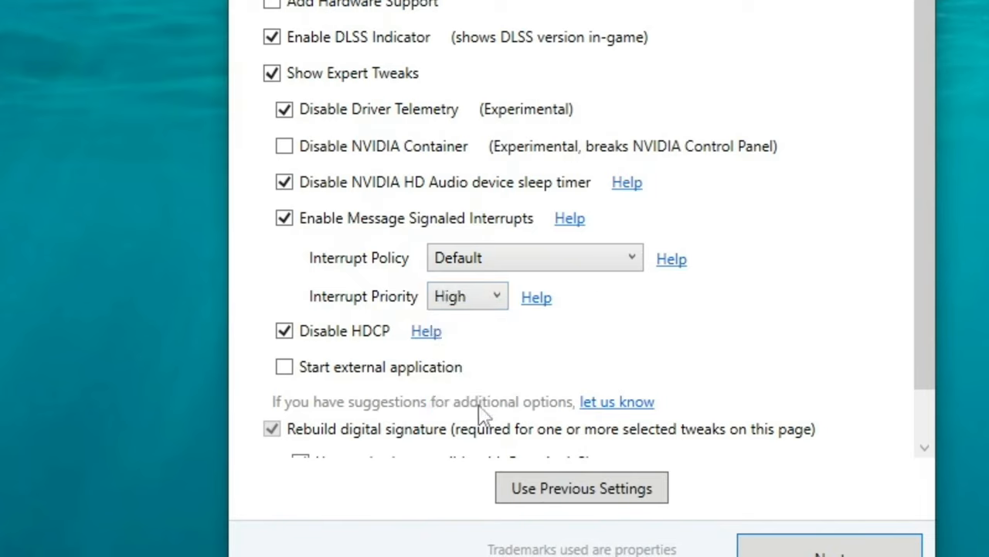
mouse_move(569, 368)
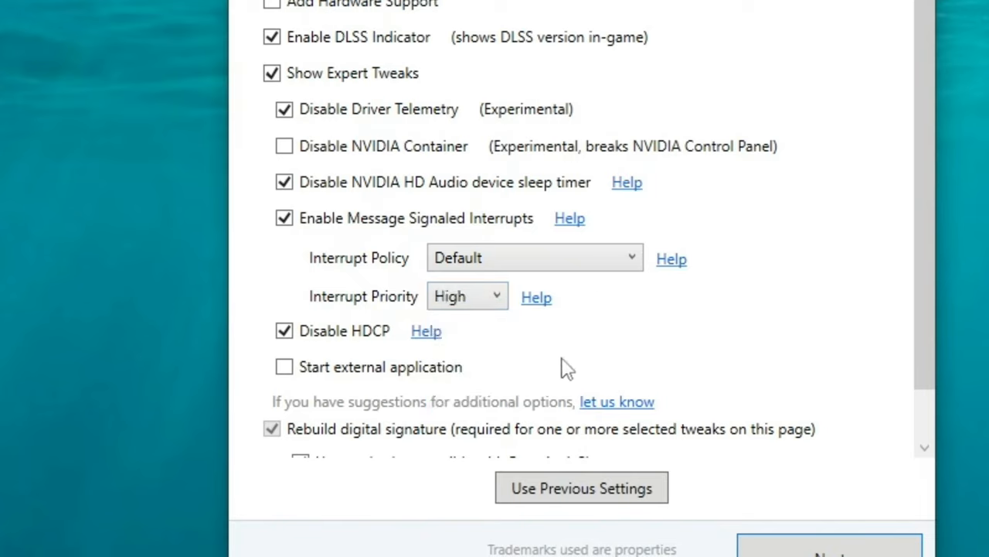